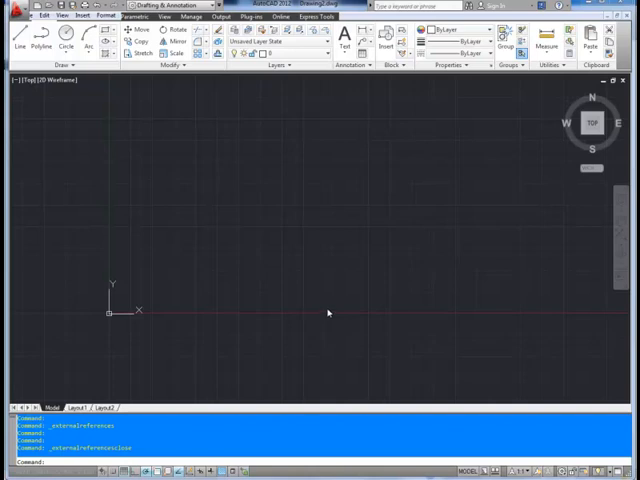
mouse_move(280, 295)
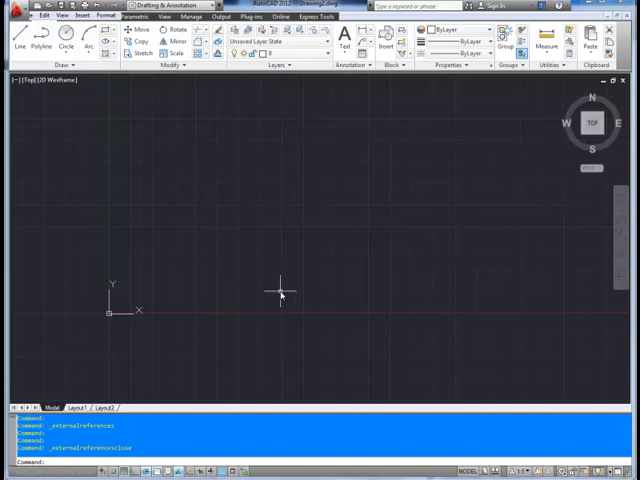
mouse_move(280, 285)
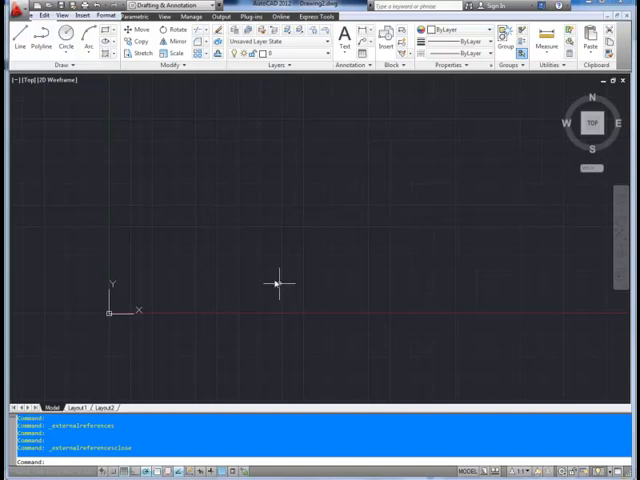
mouse_move(213, 273)
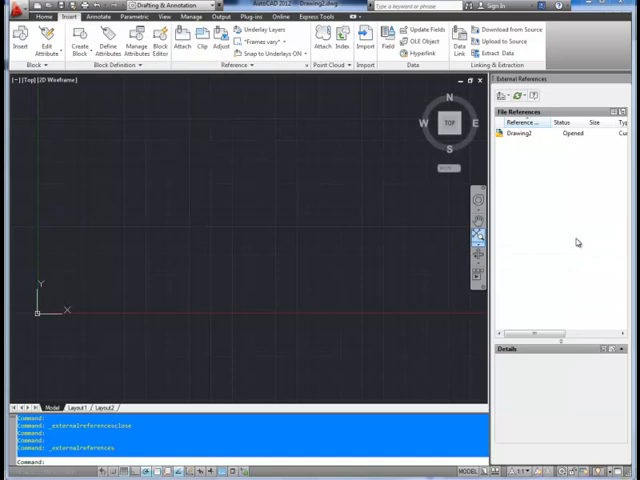
mouse_move(548, 186)
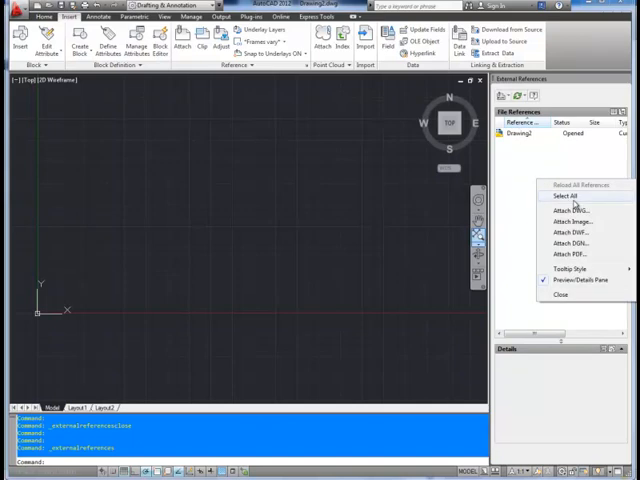
mouse_move(570, 232)
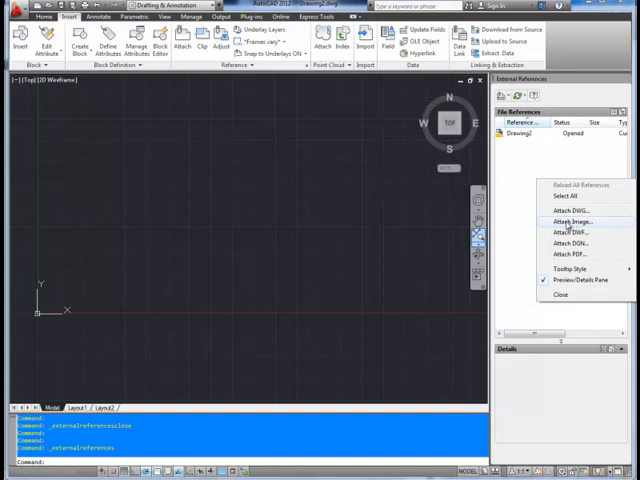
mouse_move(570, 232)
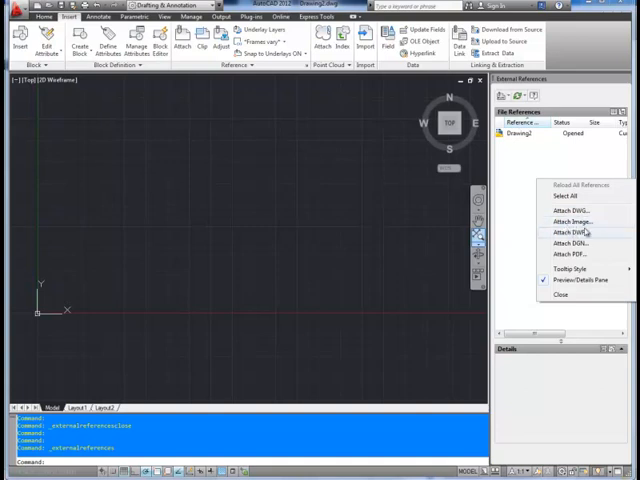
mouse_move(585, 256)
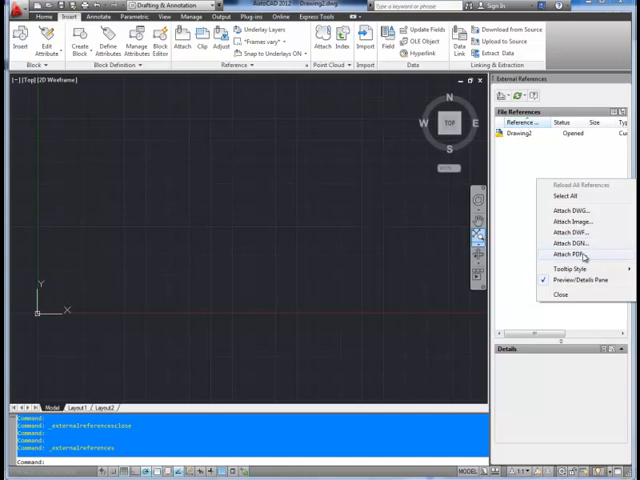
mouse_move(585, 210)
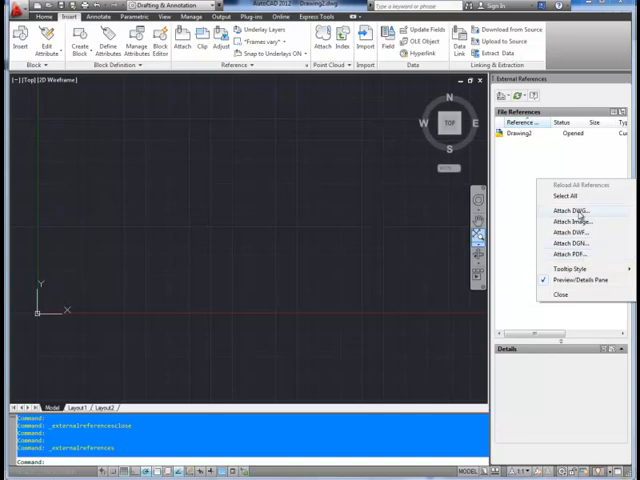
Attach Property Lines.dwg from the CAD Demos xrefs folder as an external reference at the origin
click(570, 210)
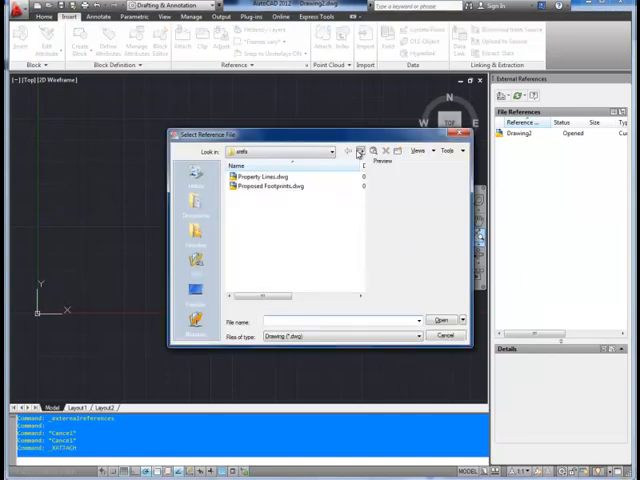
click(359, 151)
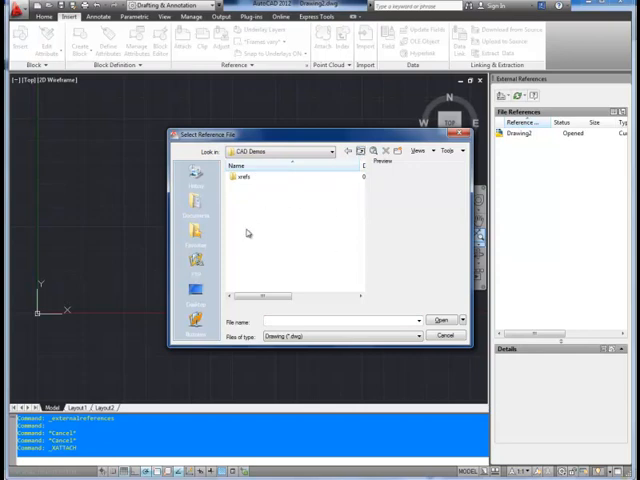
mouse_move(294, 244)
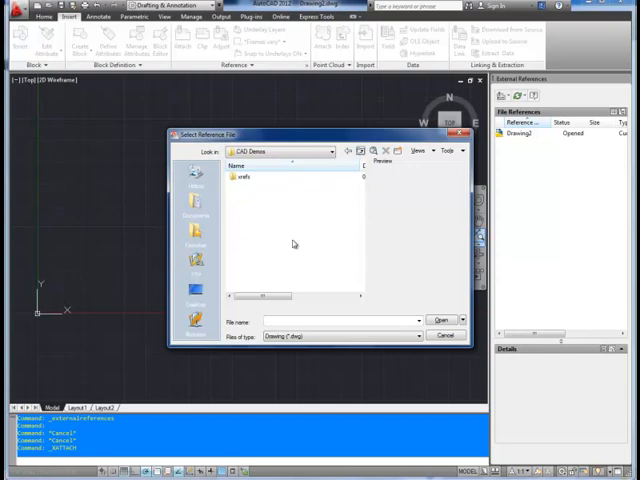
click(247, 178)
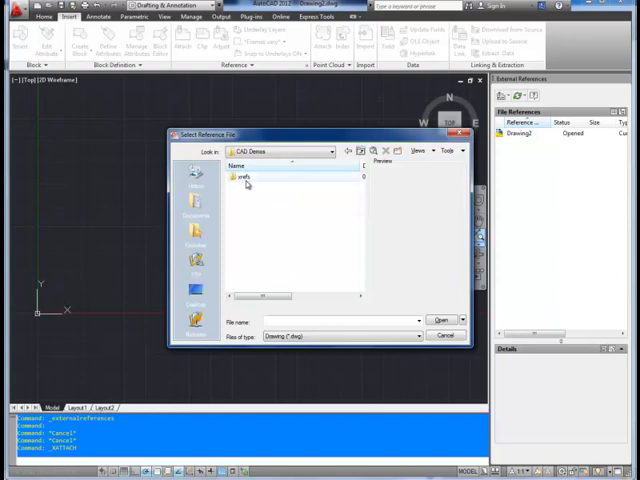
double_click(248, 178)
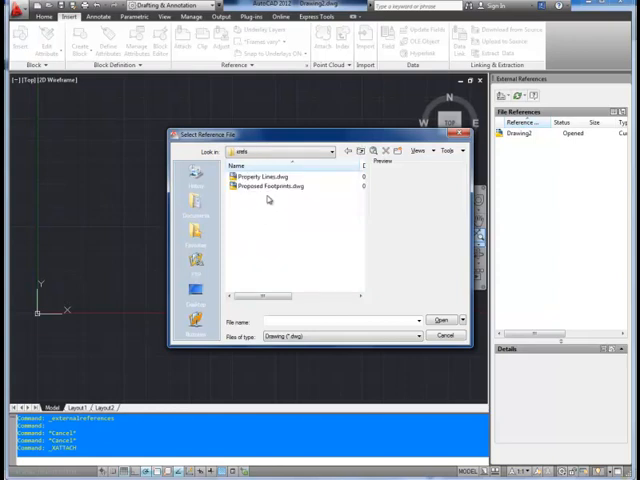
click(265, 175)
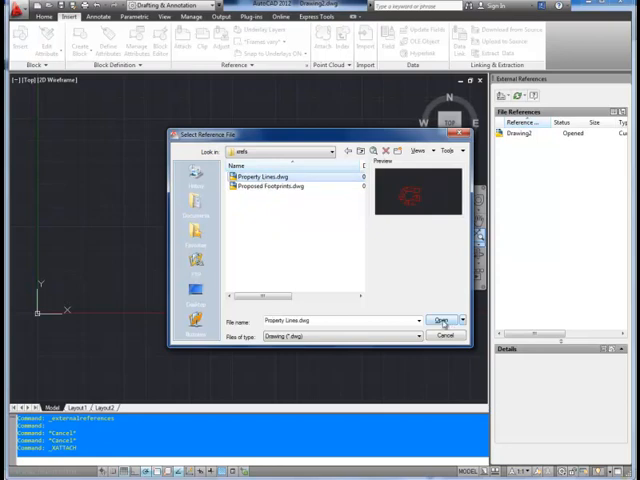
click(444, 320)
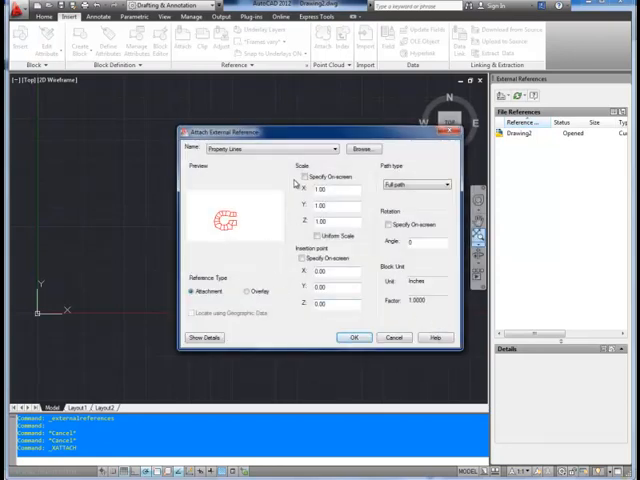
mouse_move(313, 190)
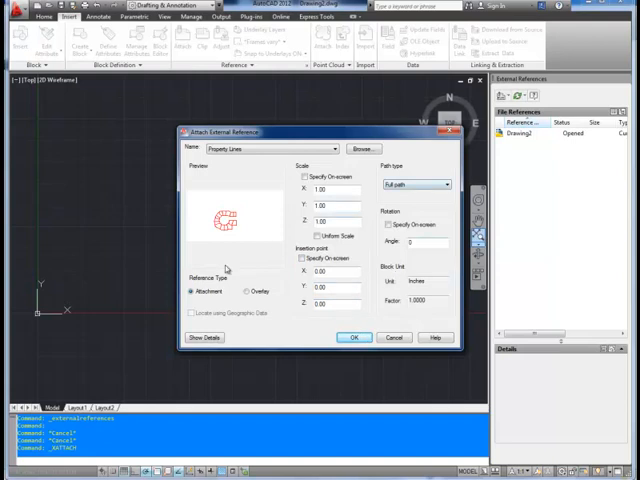
click(353, 337)
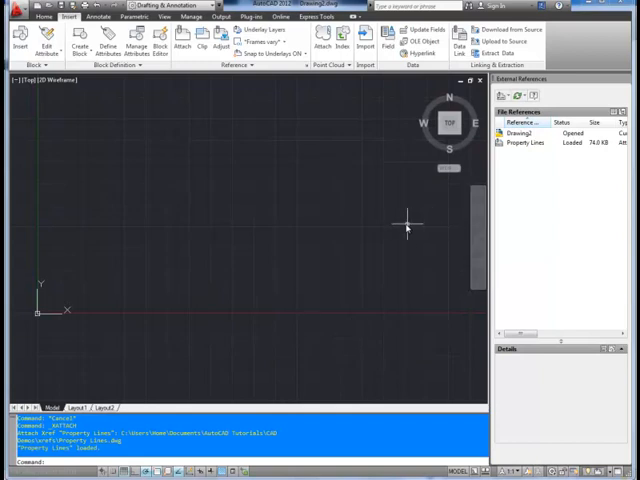
mouse_move(312, 210)
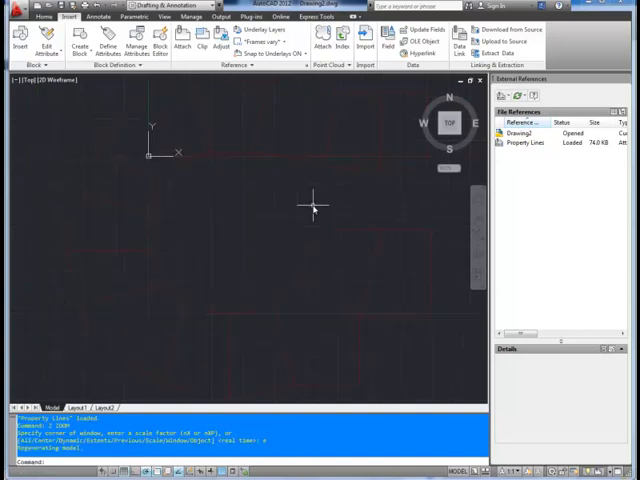
mouse_move(302, 211)
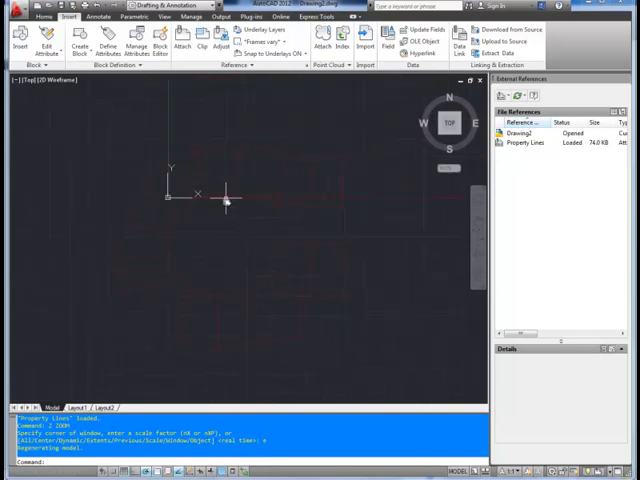
mouse_move(183, 263)
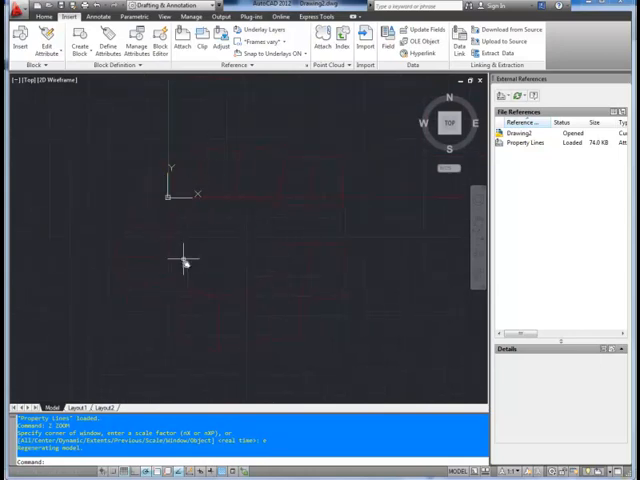
mouse_move(323, 188)
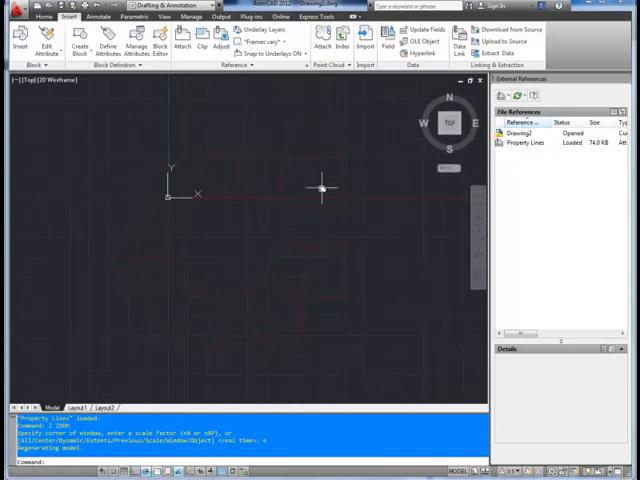
mouse_move(198, 352)
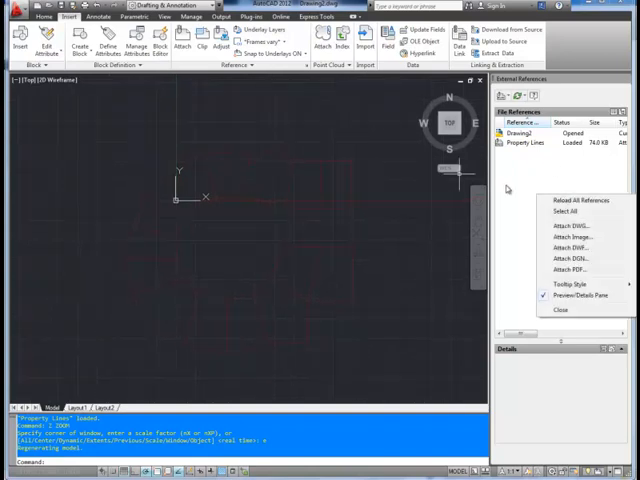
Attach Proposed Footprints.dwg as a second external reference over the property lines
click(570, 234)
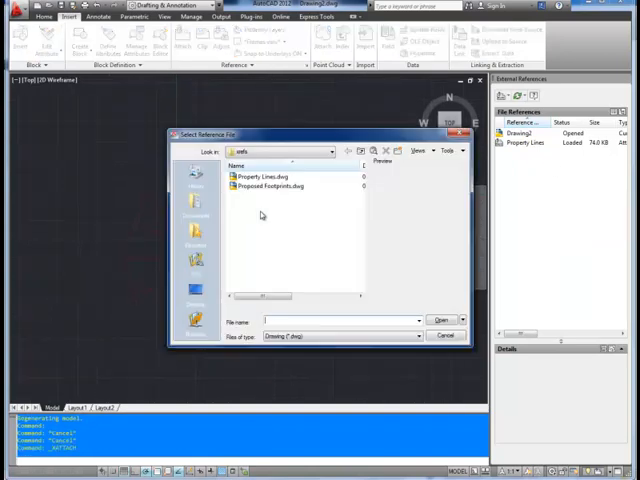
click(273, 188)
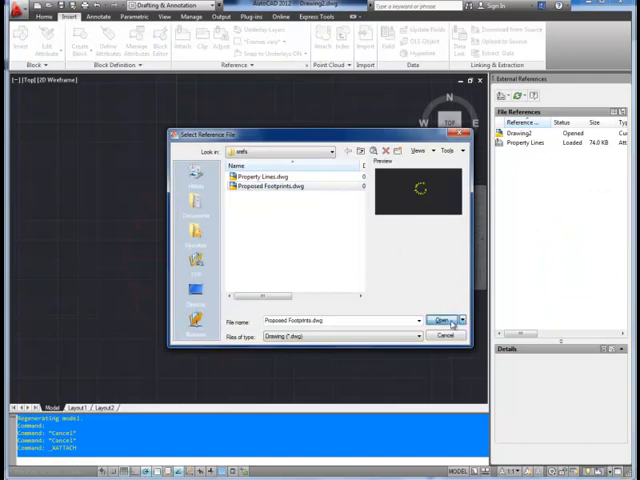
click(439, 320)
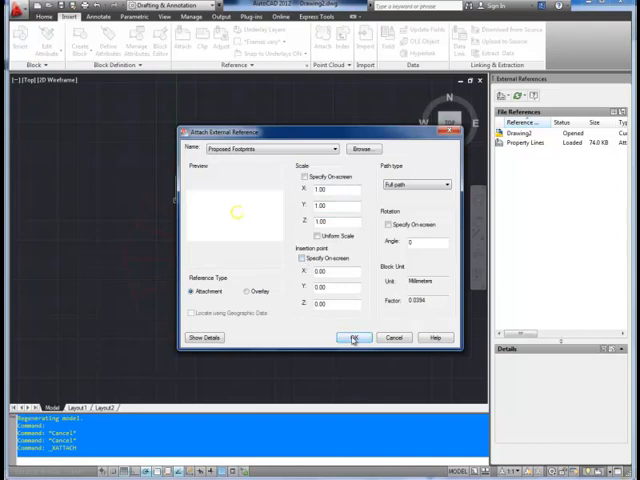
click(352, 337)
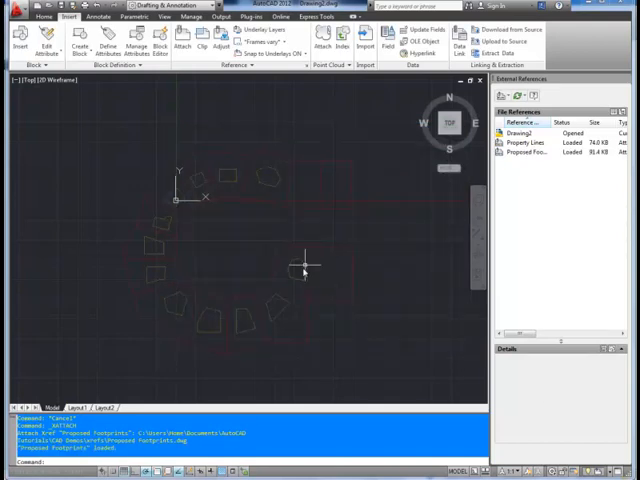
mouse_move(238, 212)
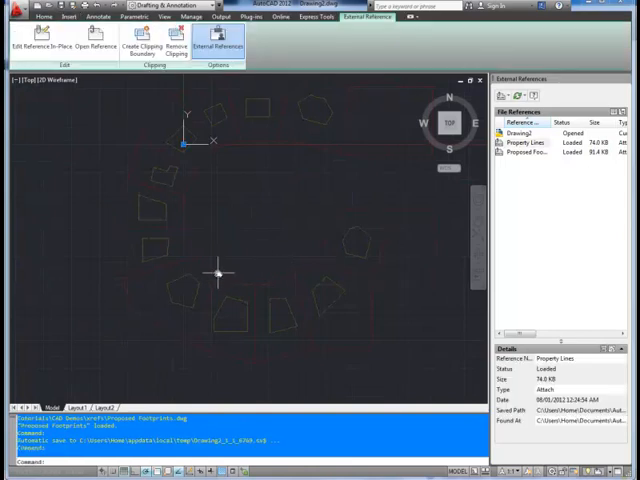
mouse_move(30, 44)
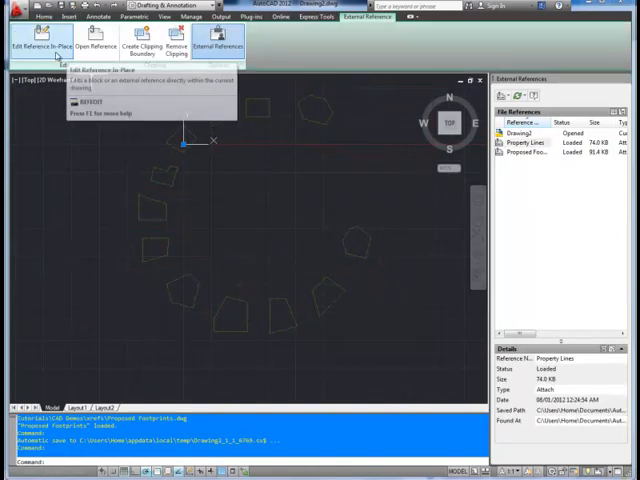
mouse_move(228, 168)
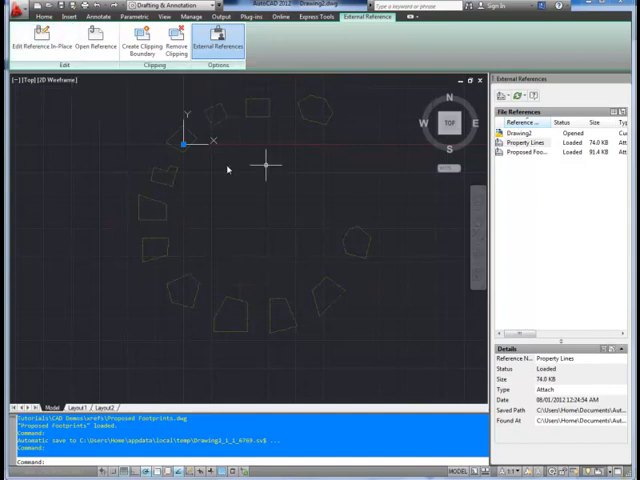
mouse_move(288, 257)
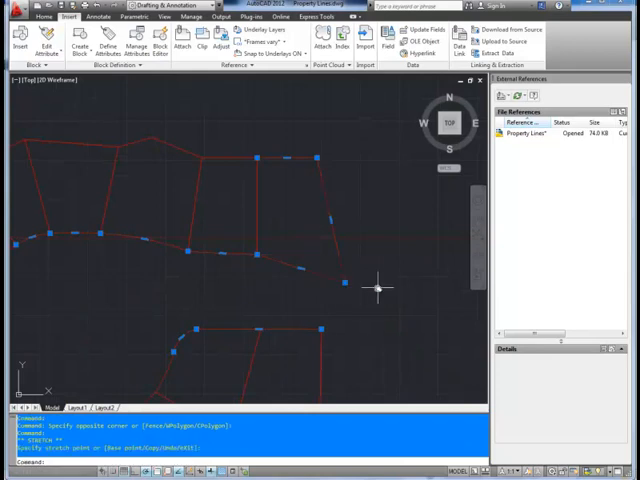
Finish stretching the Property Lines lot corners and clear the grip selection
key(Escape)
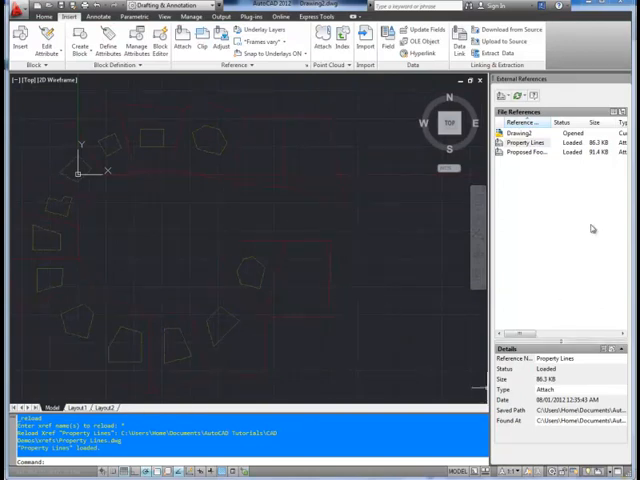
mouse_move(548, 203)
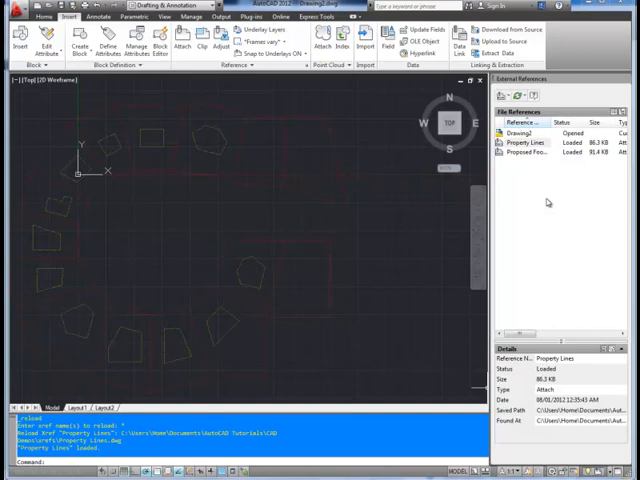
mouse_move(331, 175)
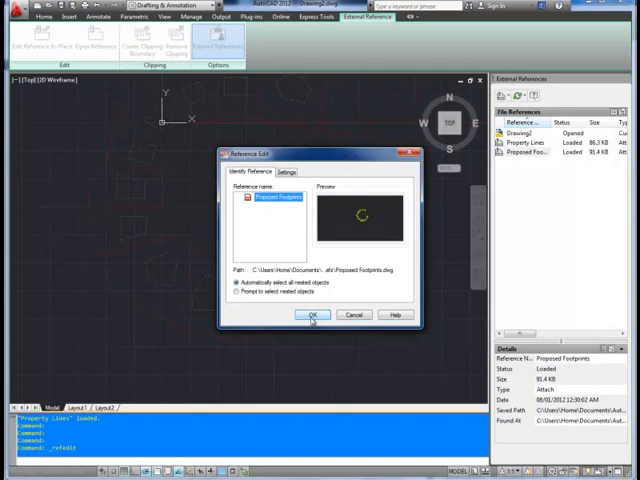
Edit Proposed Footprints in place and add a vertex to a footprint near the bottom
click(313, 314)
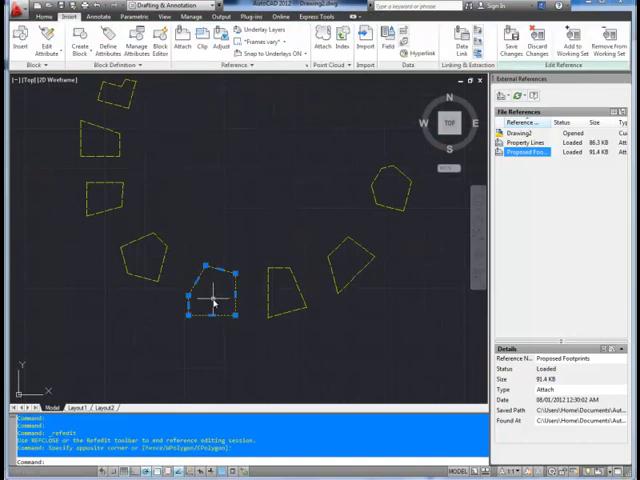
right_click(213, 308)
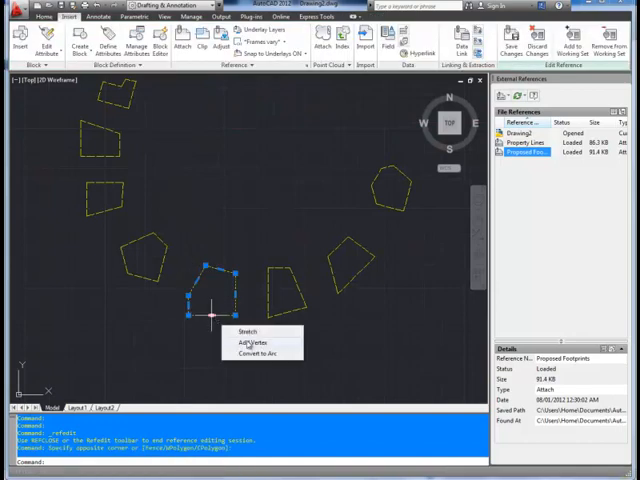
click(252, 342)
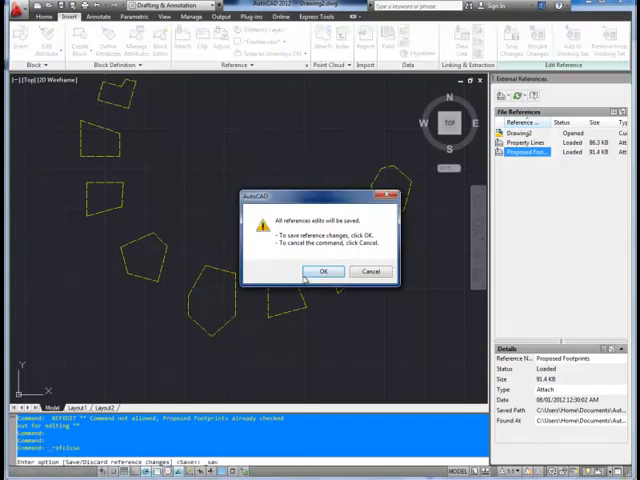
Confirm saving the footprint edits back into the Proposed Footprints reference
click(323, 271)
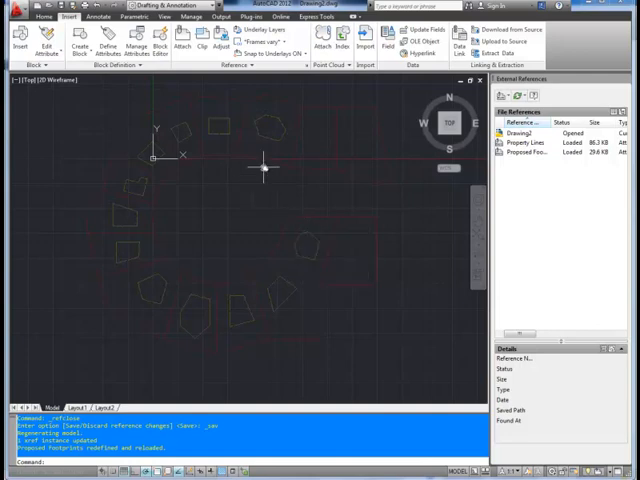
mouse_move(228, 133)
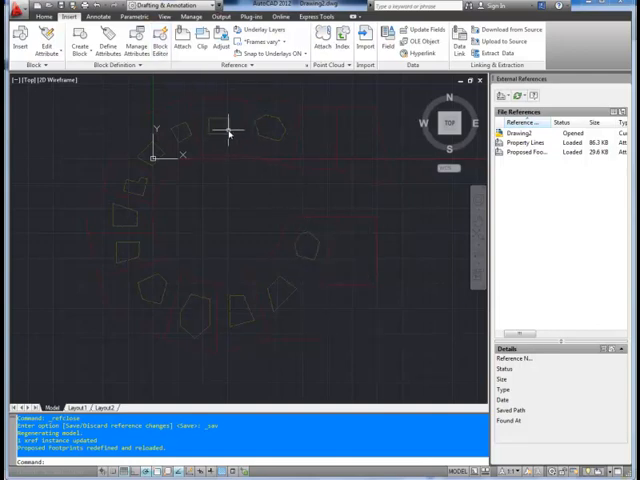
mouse_move(222, 147)
text(PL)
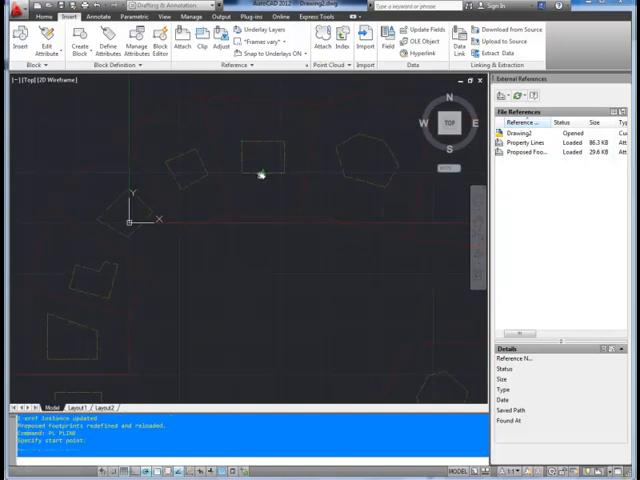
Draw polyline water lines from the top, origin and lower-left footprints, joining their ends
click(258, 172)
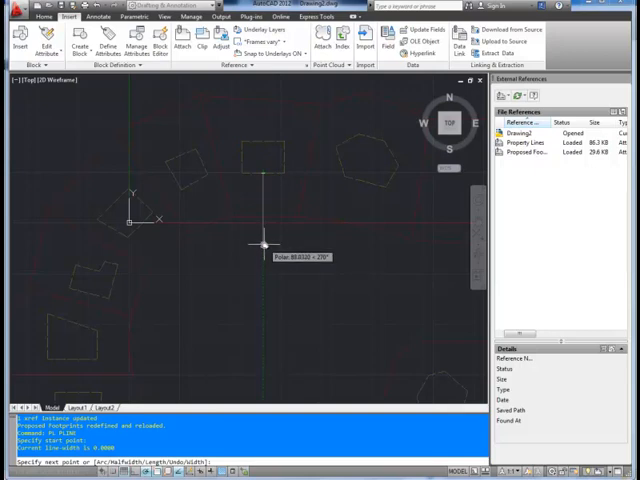
mouse_move(268, 242)
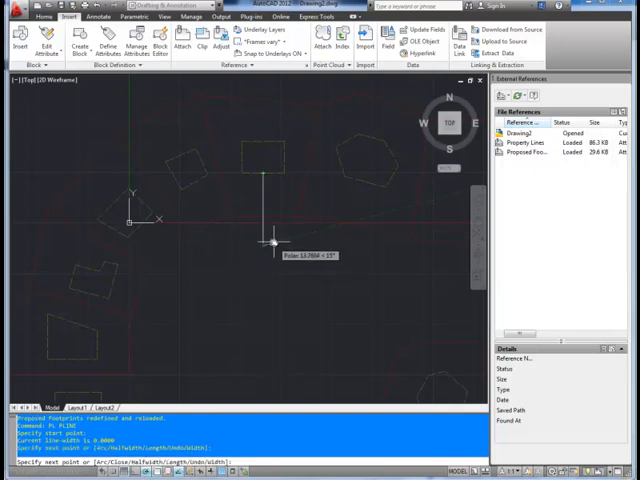
click(213, 233)
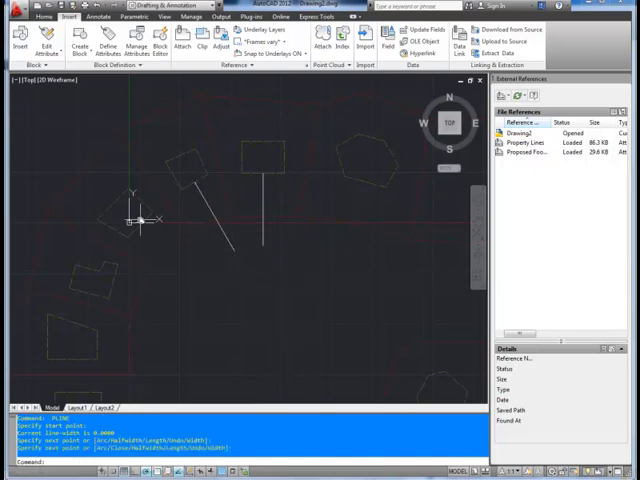
click(196, 274)
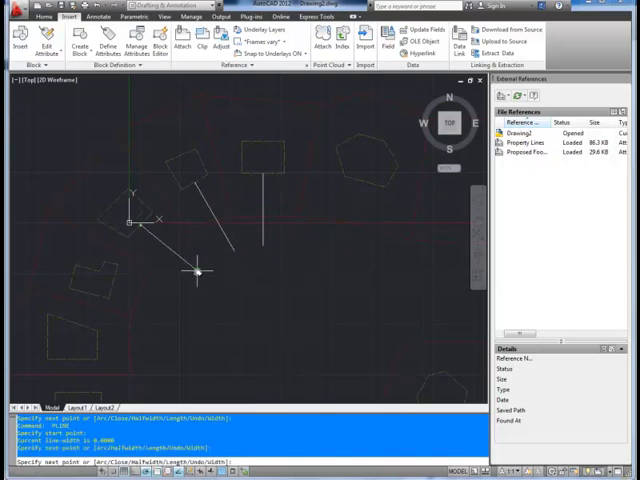
click(108, 283)
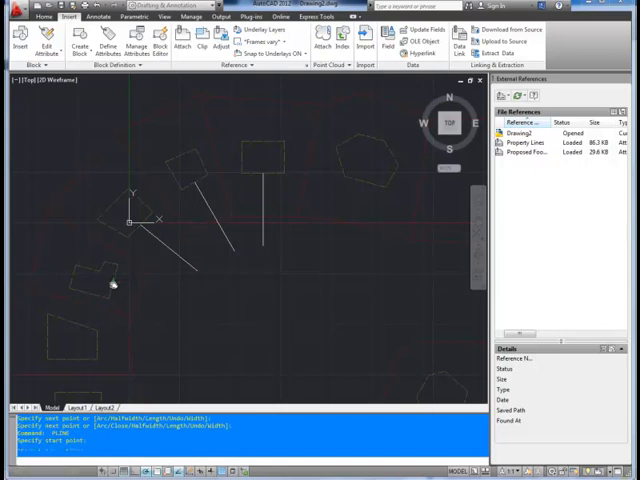
click(171, 300)
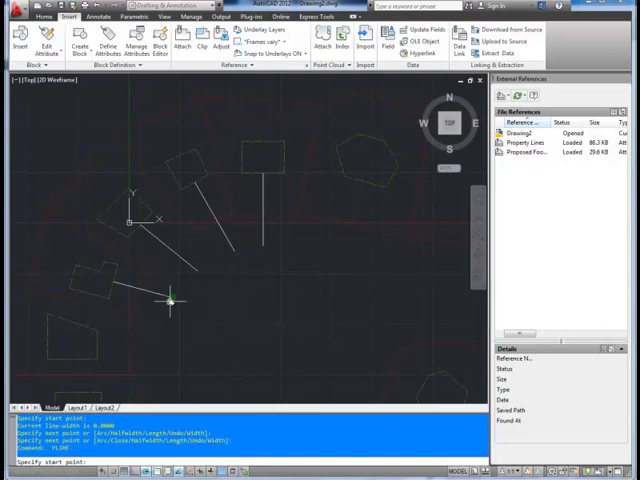
click(231, 245)
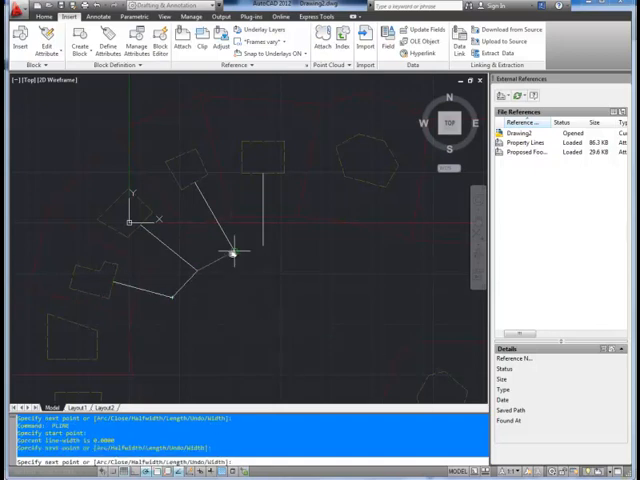
click(340, 255)
text(Water Line Exampl)
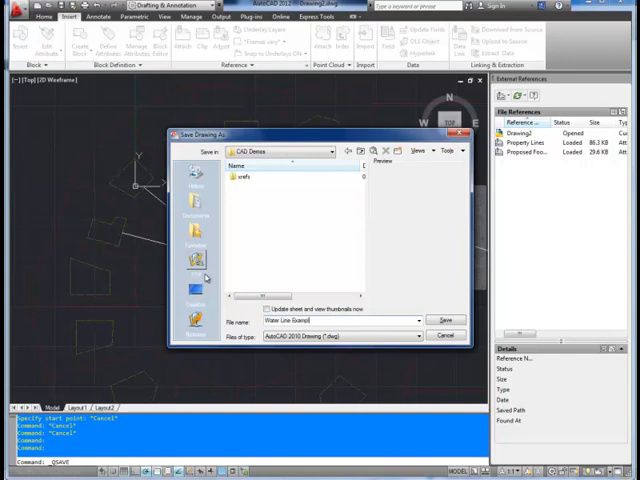
Save the file as Water Line Example.dwg in the CAD Demos folder
click(438, 320)
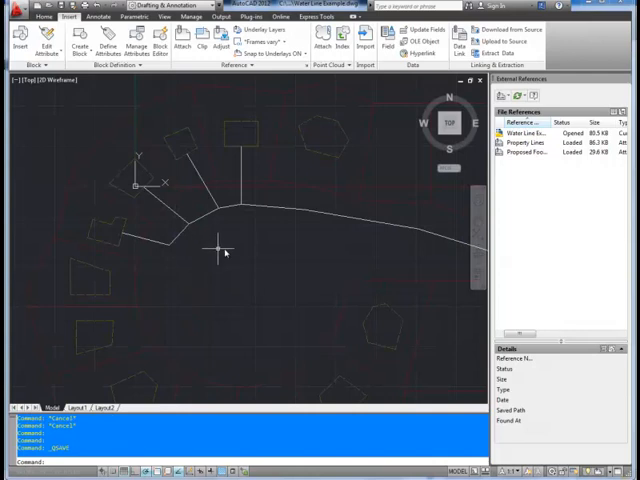
mouse_move(282, 192)
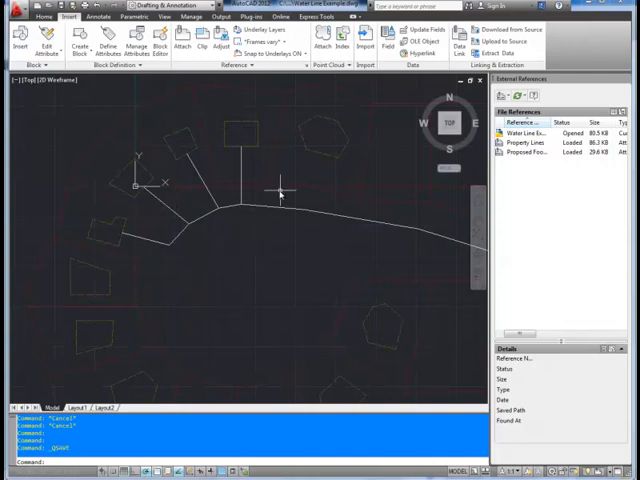
mouse_move(168, 233)
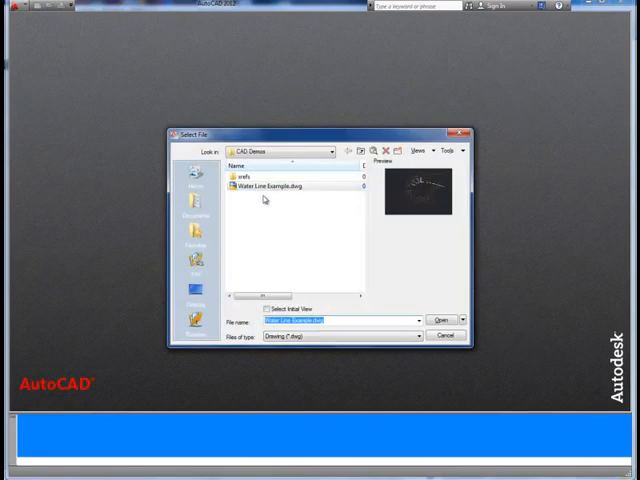
Open Water Line Example.dwg from the CAD Demos folder
click(441, 320)
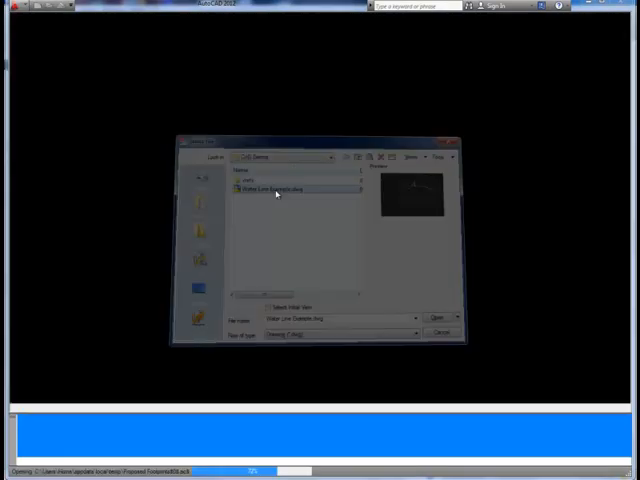
click(435, 318)
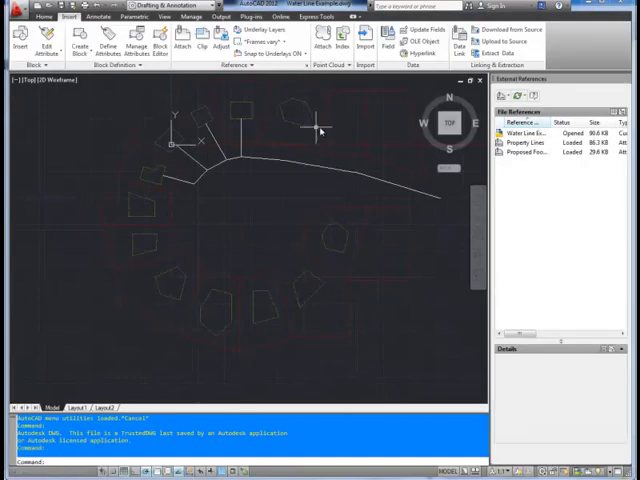